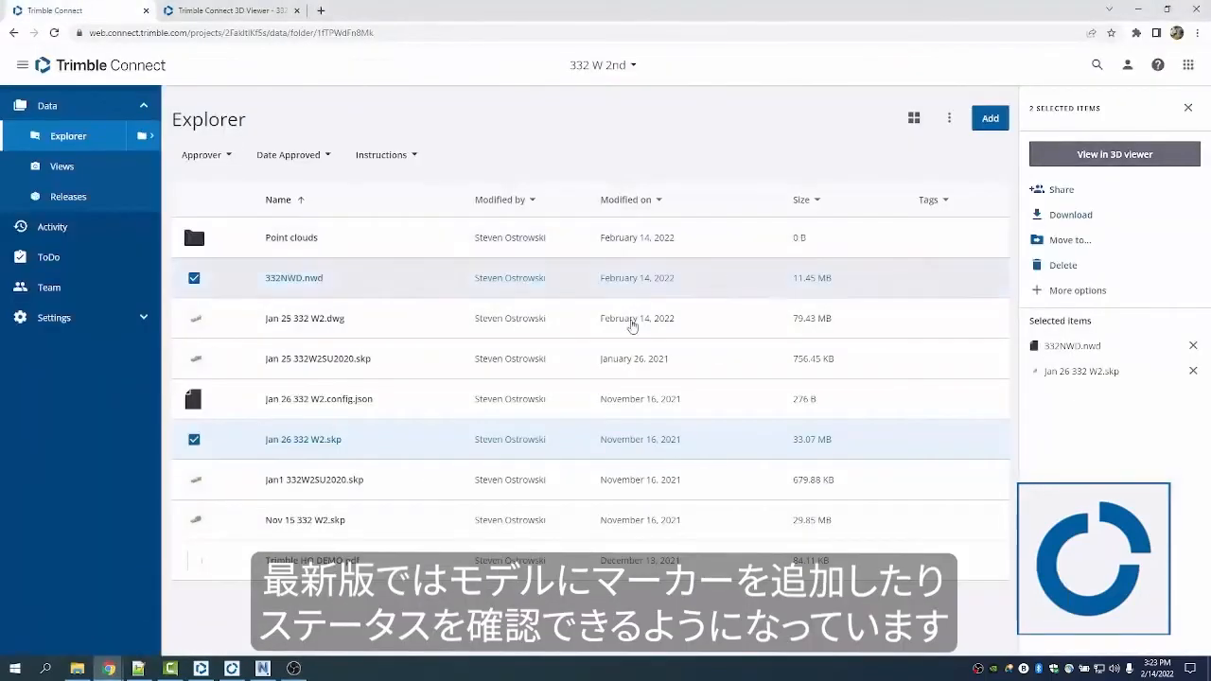
# - Open the selected Jan 26 332 W2.skp model in the 3D viewer
pyautogui.click(1114, 154)
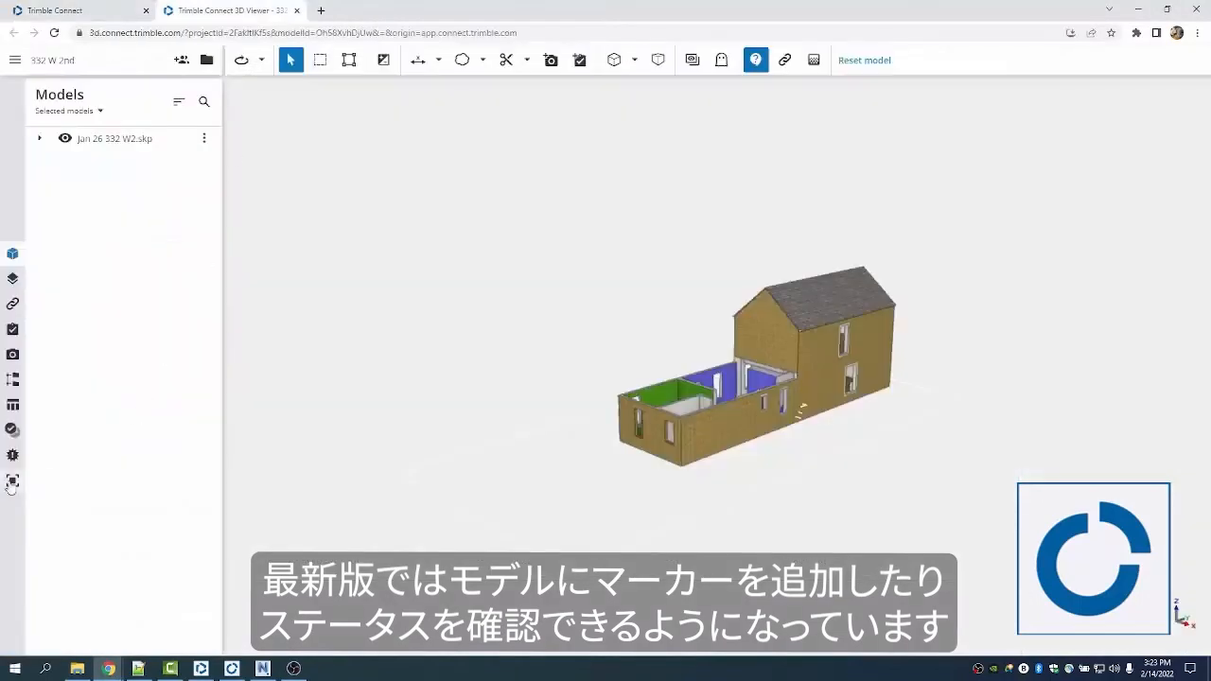
pyautogui.moveTo(12, 429)
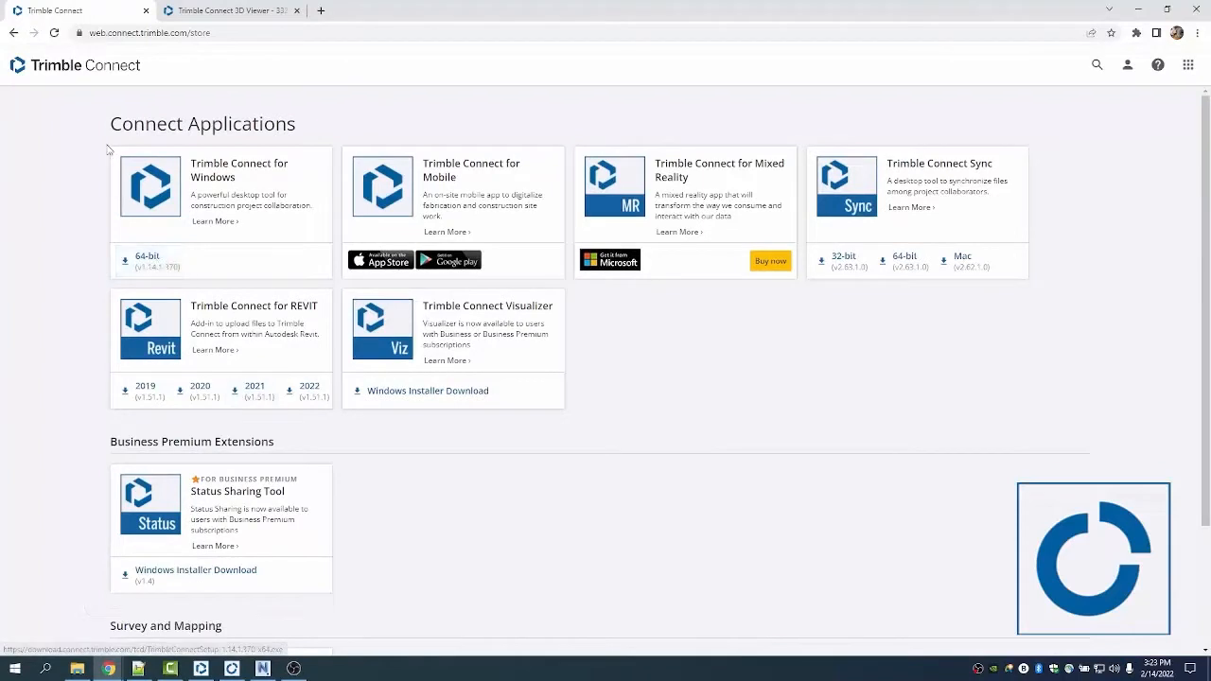
# - Download the 64-bit Trimble Connect for Windows installer
pyautogui.click(228, 10)
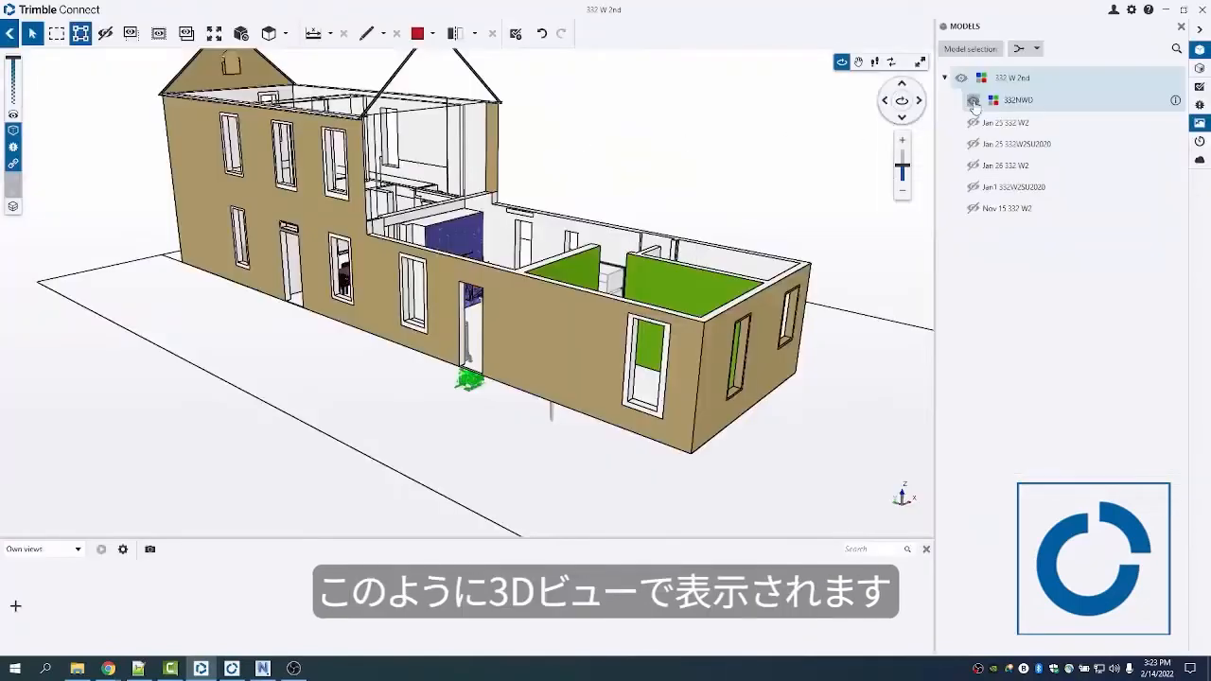
# - Make 332NWD visible and hide everything except the selected room objects
pyautogui.click(973, 100)
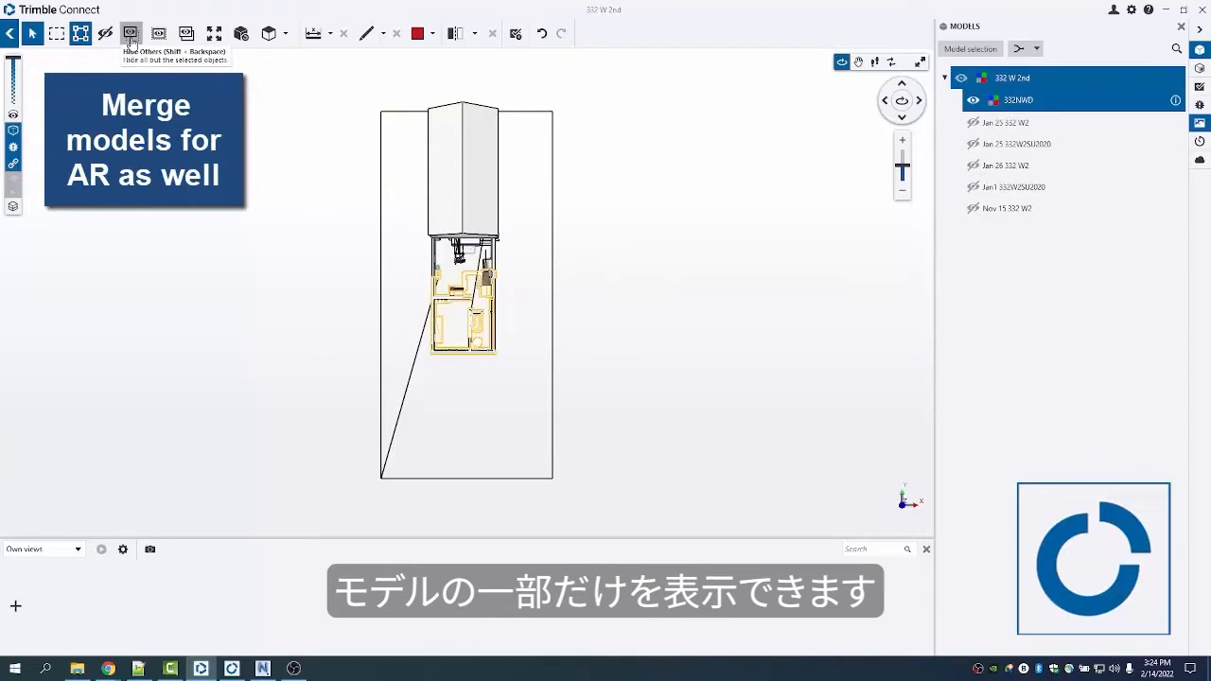
pyautogui.click(133, 33)
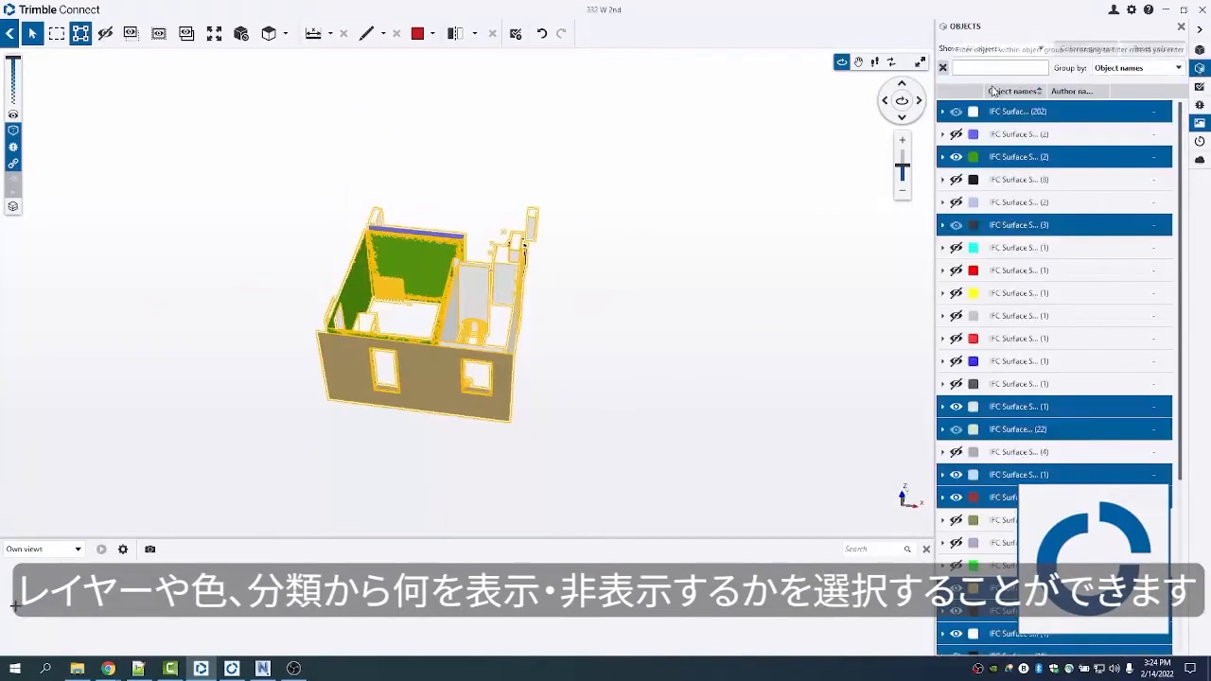
# - Group the object list by layer and toggle off the Down_panel layer
pyautogui.click(1008, 49)
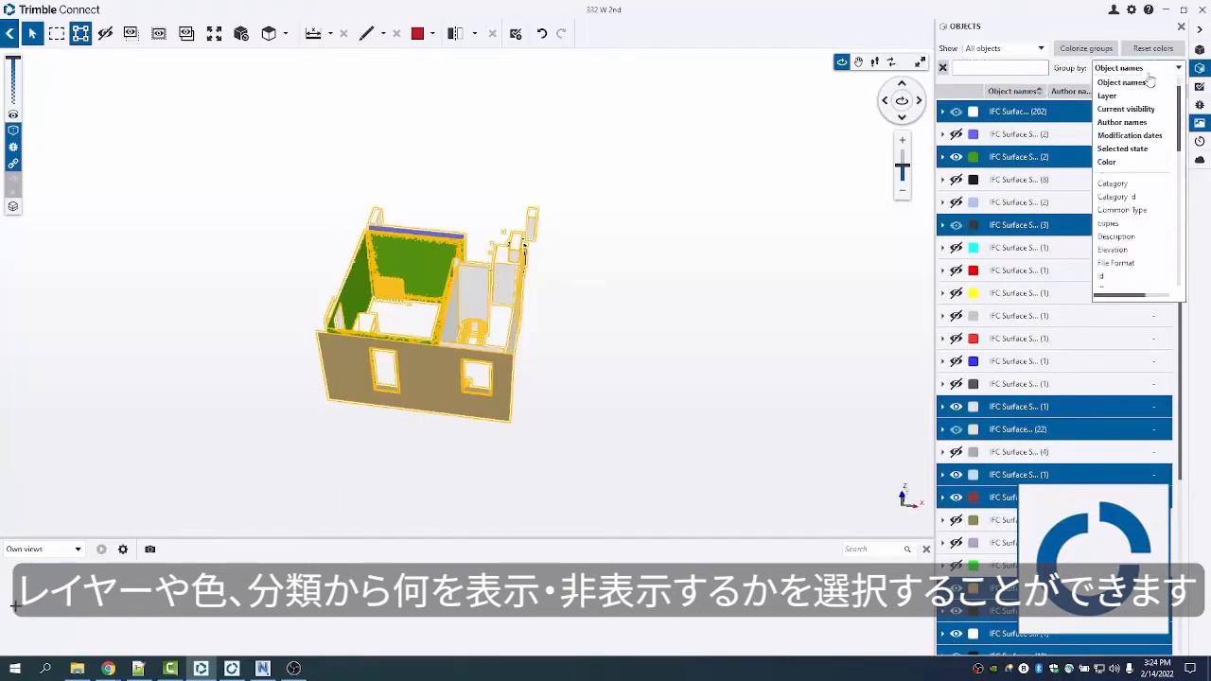
pyautogui.click(1111, 95)
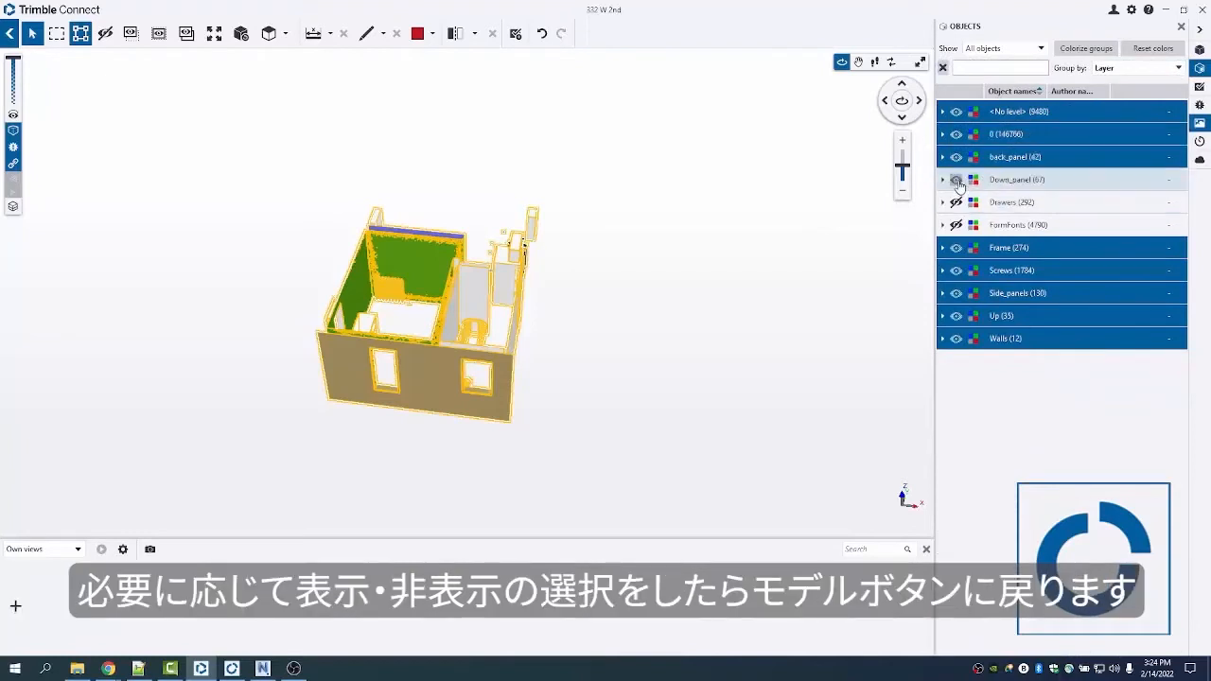
pyautogui.click(954, 157)
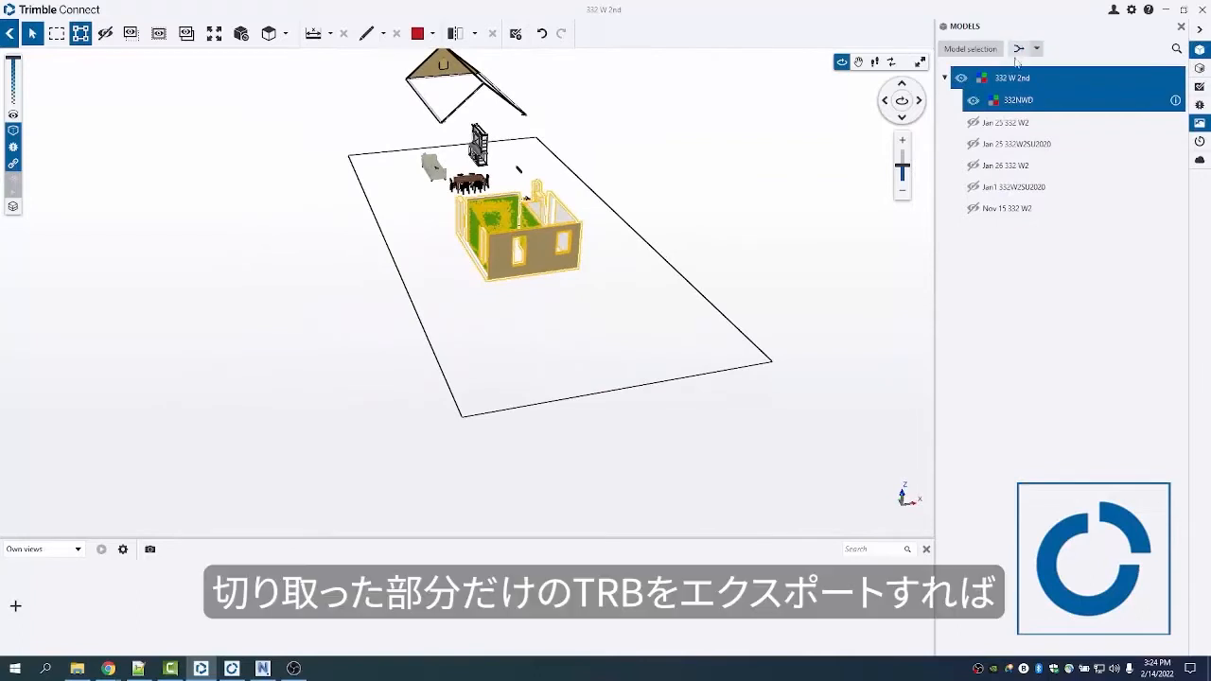
pyautogui.moveTo(1021, 51)
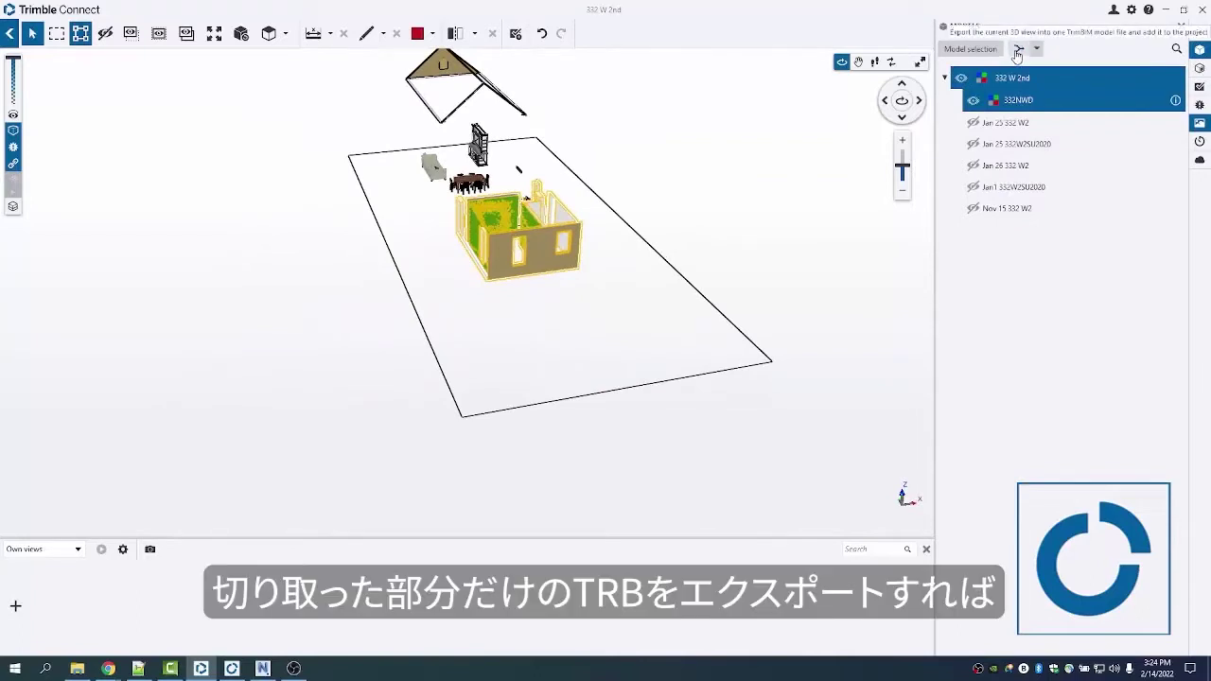
# - Export the view as TrimBIM 'Clipped' to the project root, skipping the local copy
pyautogui.click(1024, 48)
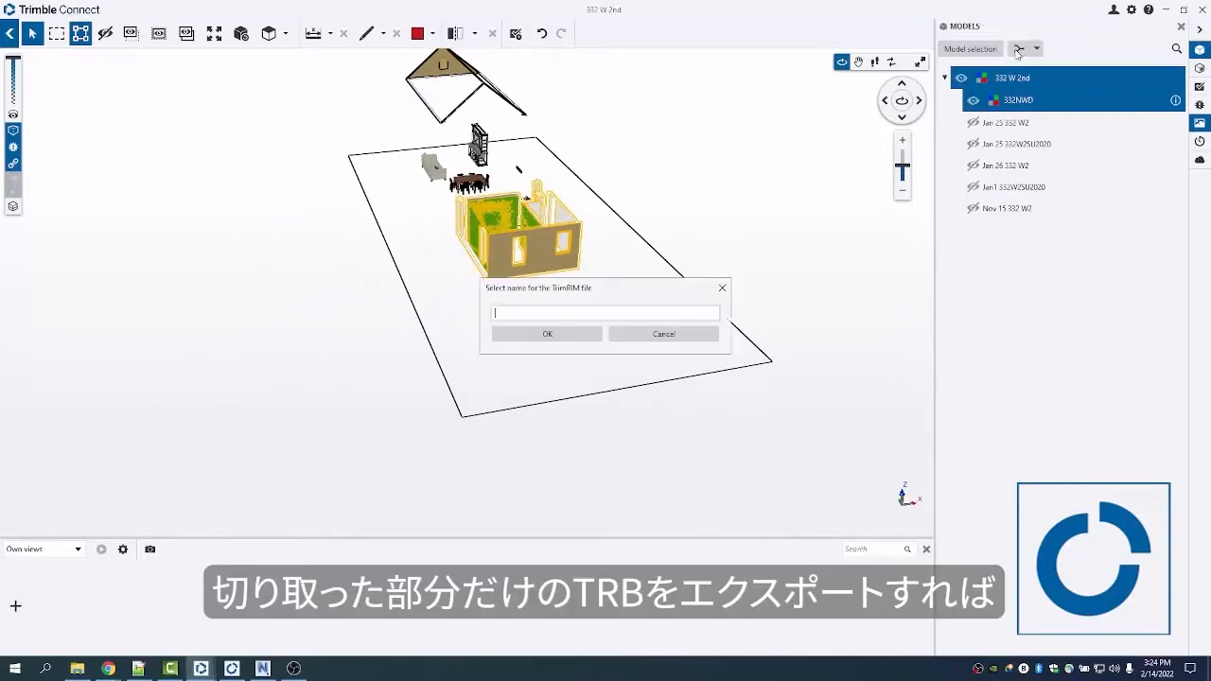
pyautogui.write('C')
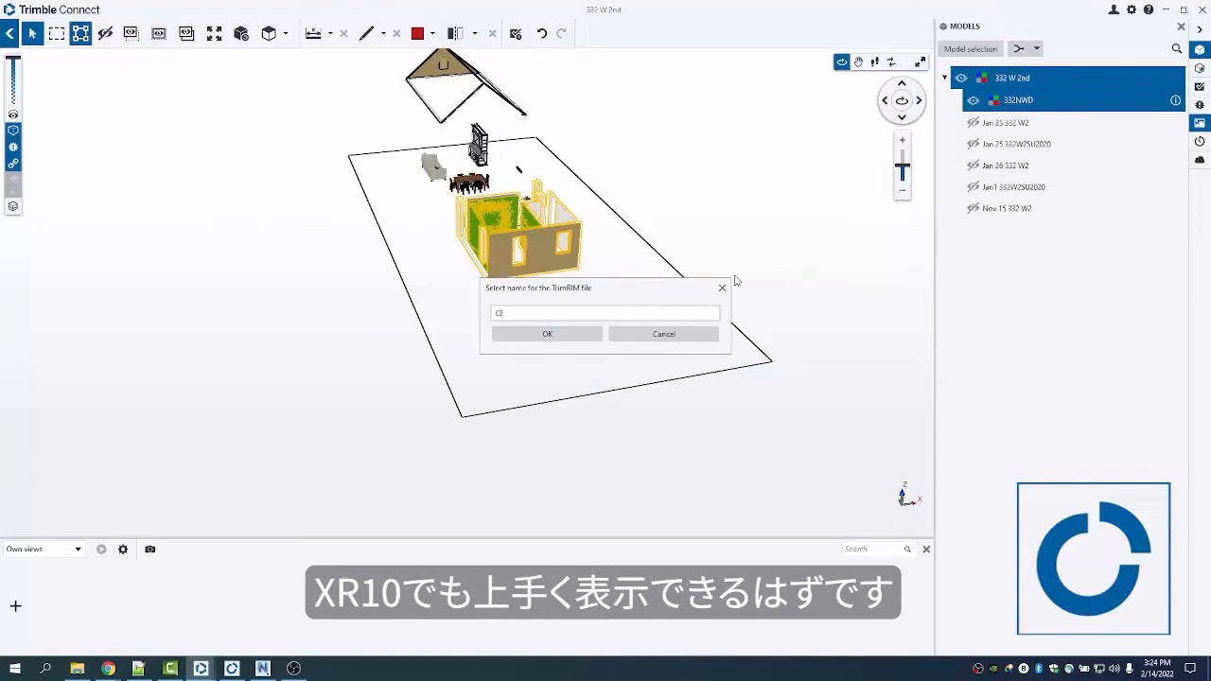
pyautogui.write('Clipped')
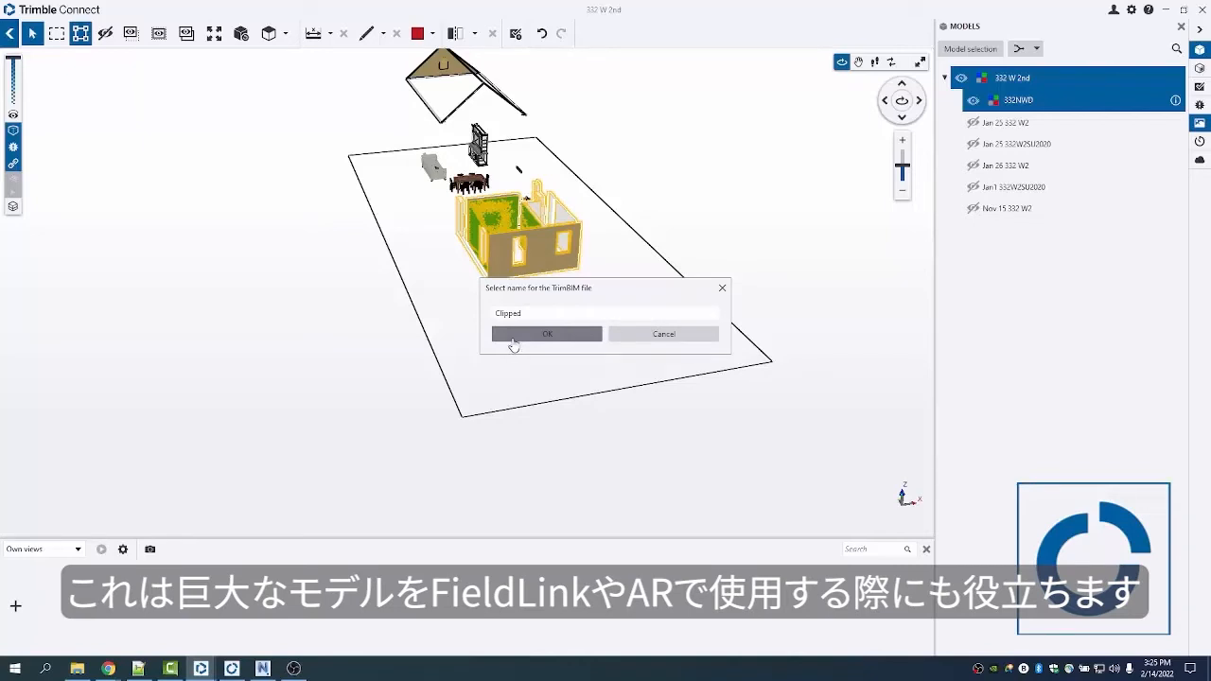
pyautogui.click(546, 333)
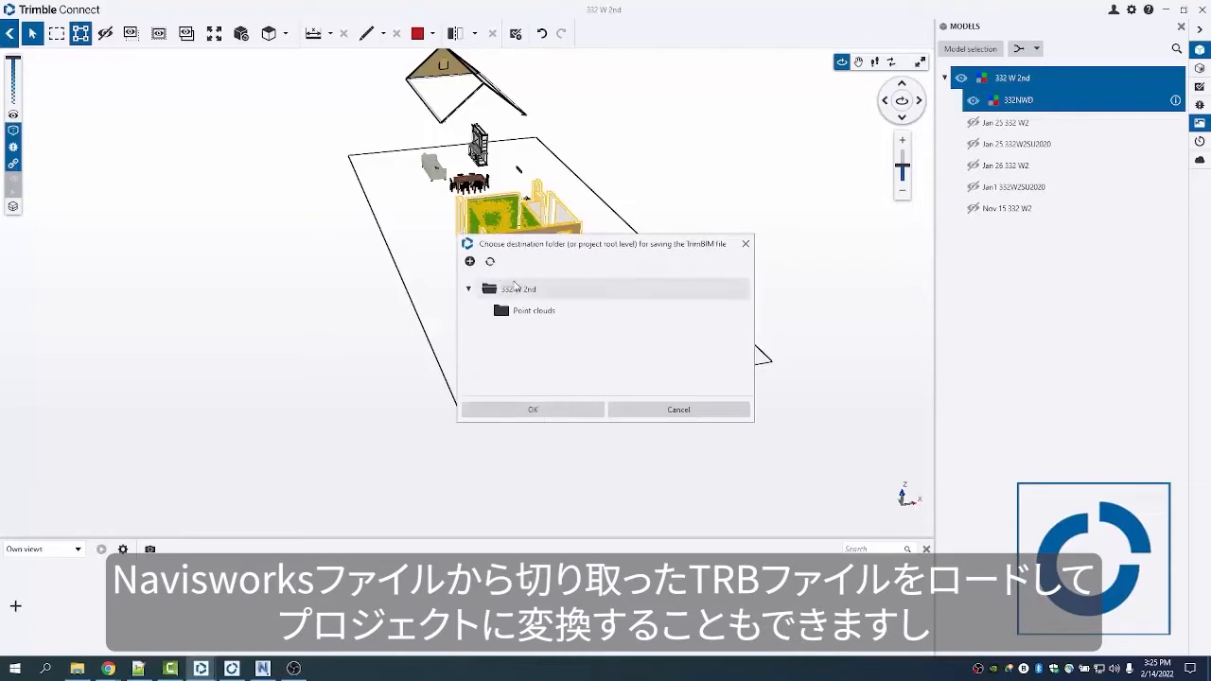
pyautogui.click(532, 410)
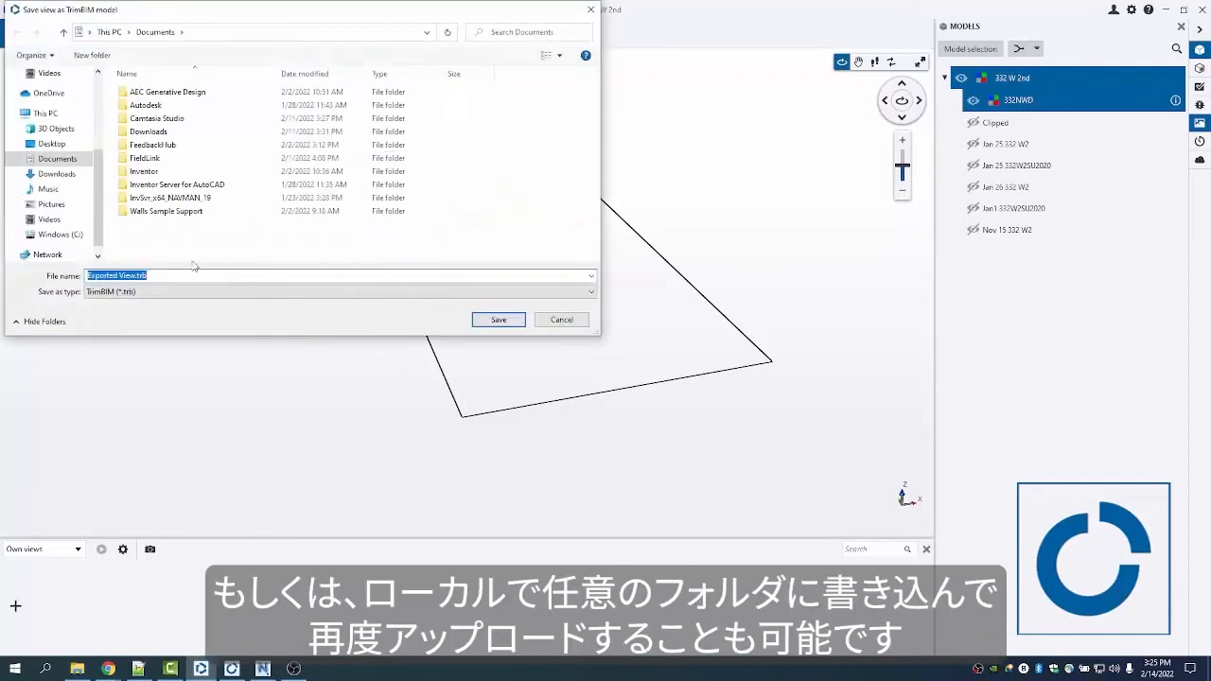
pyautogui.moveTo(549, 349)
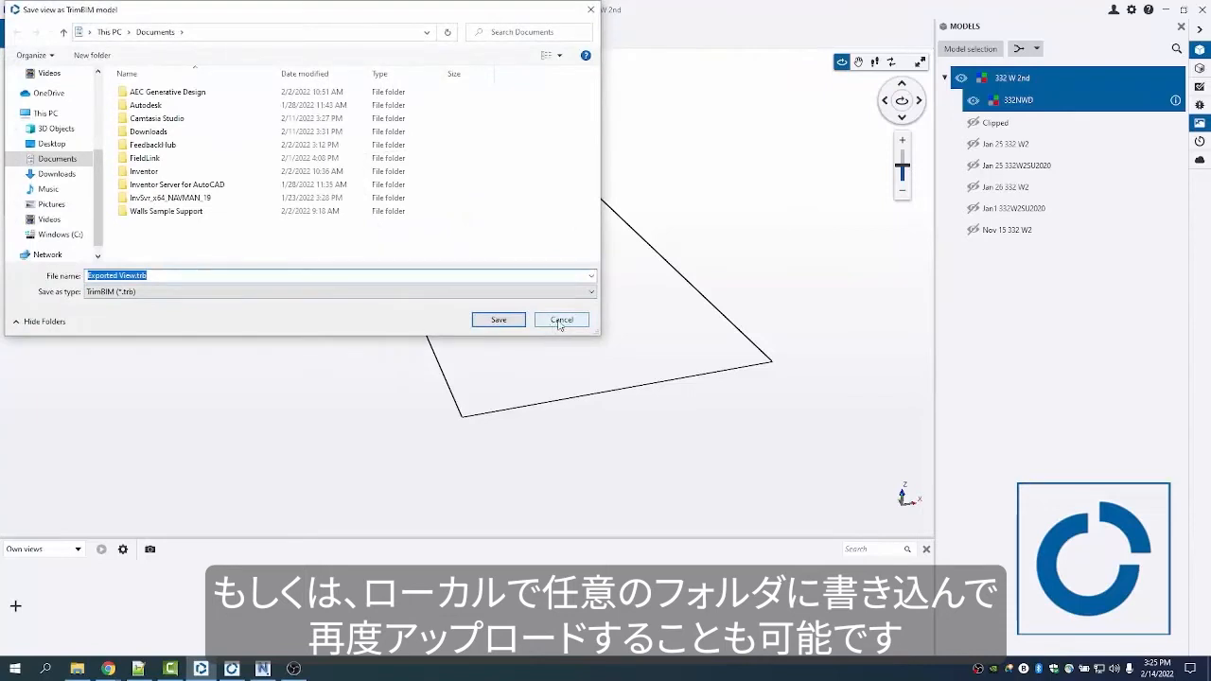
pyautogui.click(561, 319)
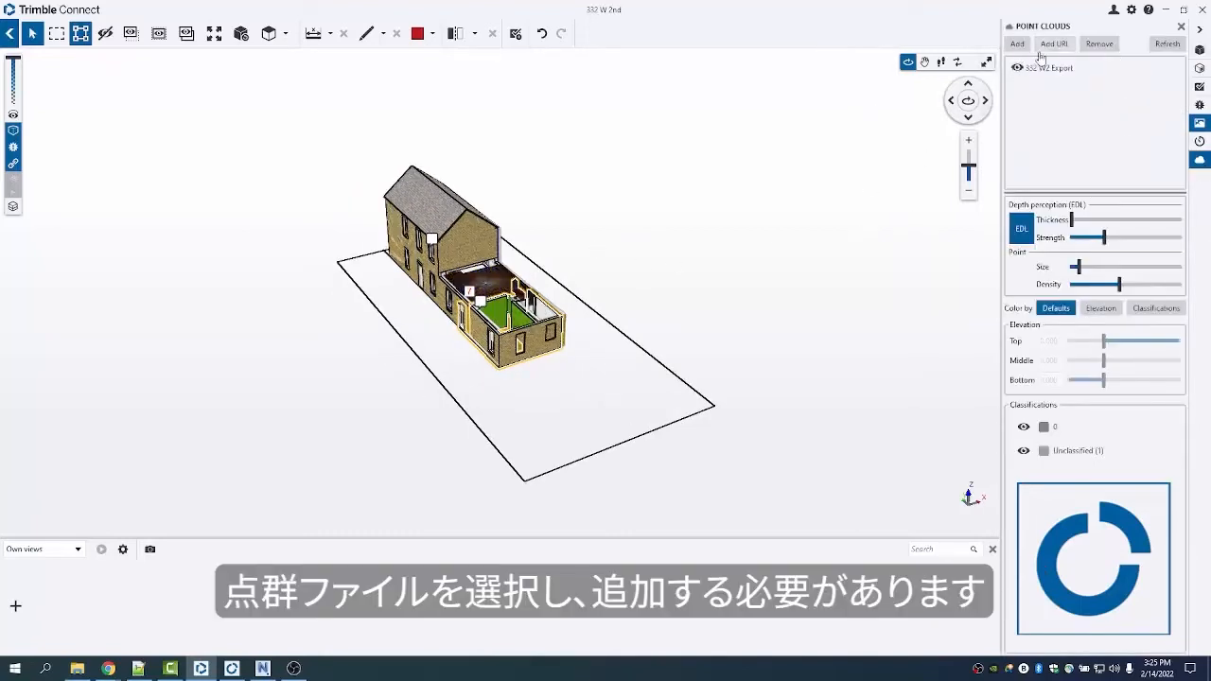
# - Add the 2.tzf point cloud from the 332 W2 Export.tdf folder
pyautogui.click(1016, 42)
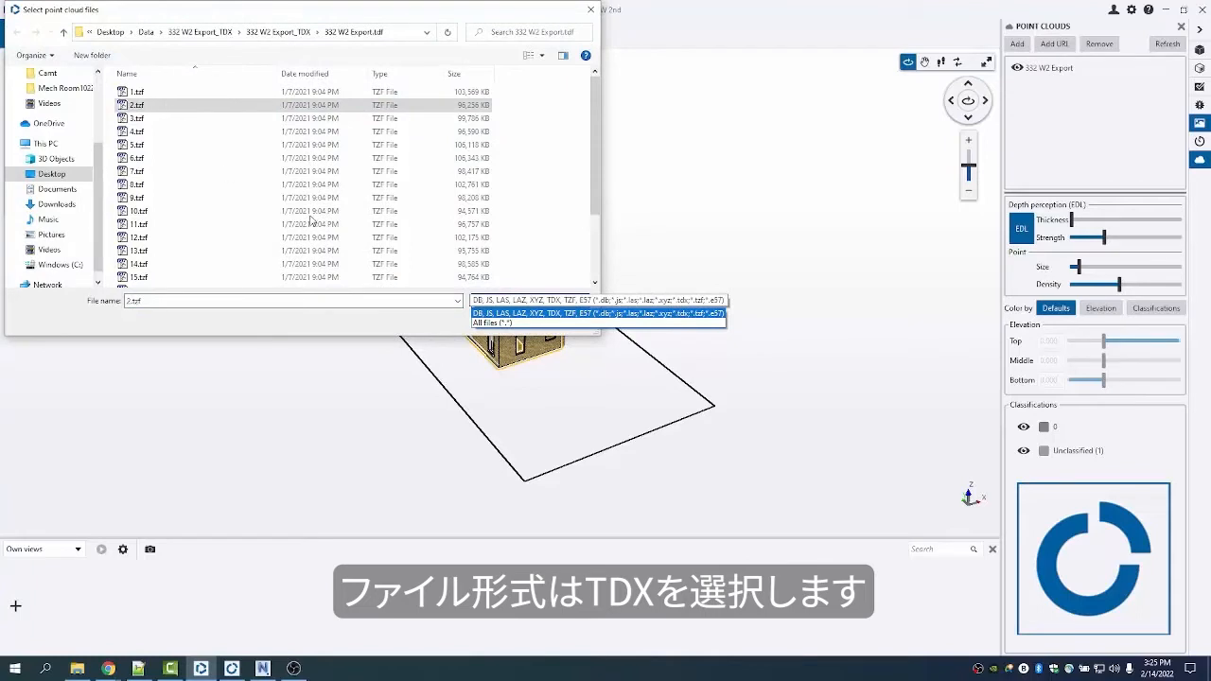
pyautogui.click(606, 312)
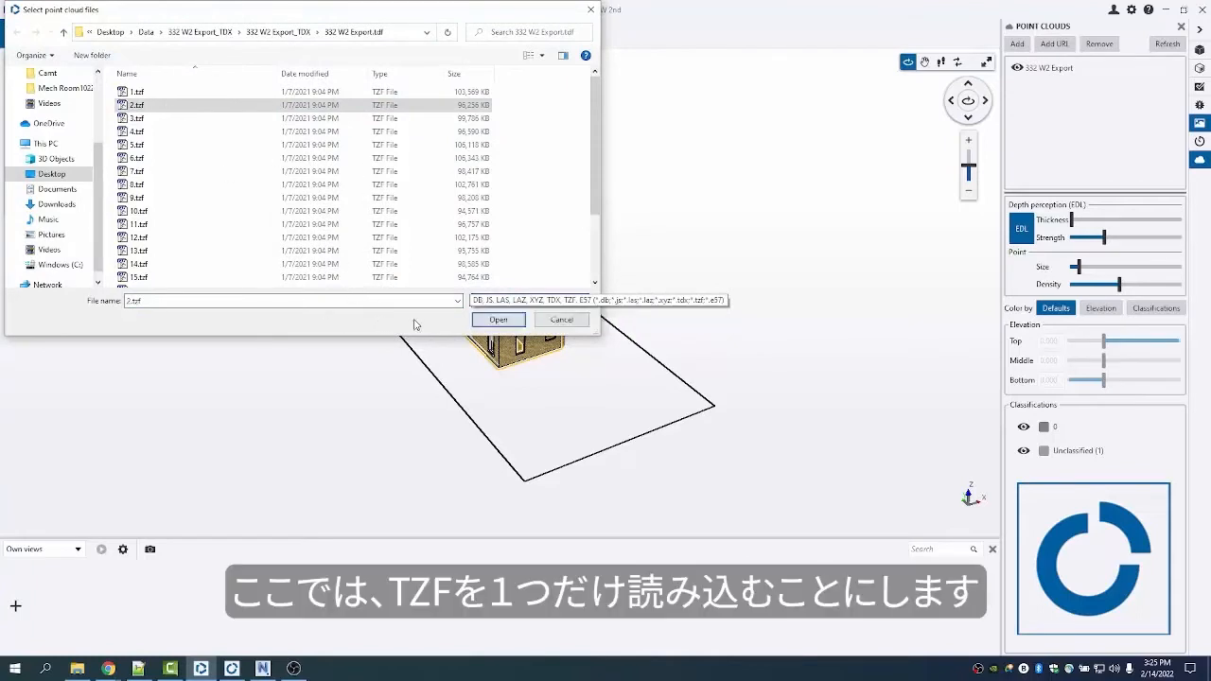
pyautogui.click(498, 319)
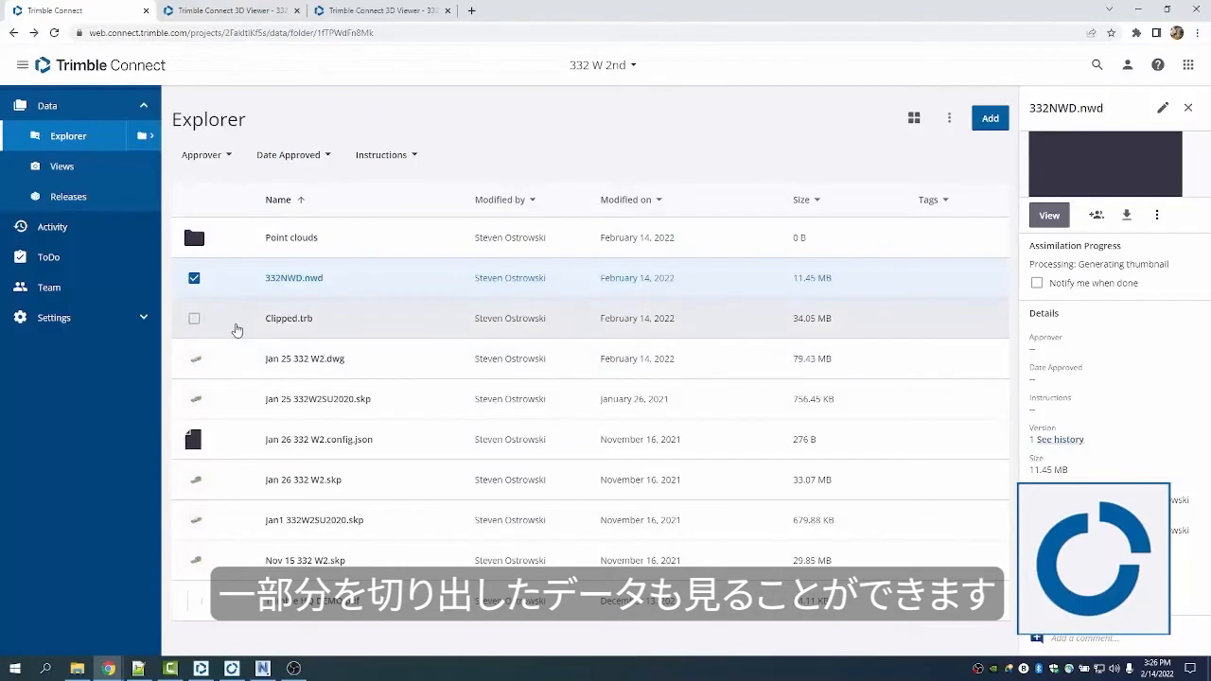
# - Select Clipped.trb in the Explorer list and view it as a 3D model
pyautogui.click(289, 318)
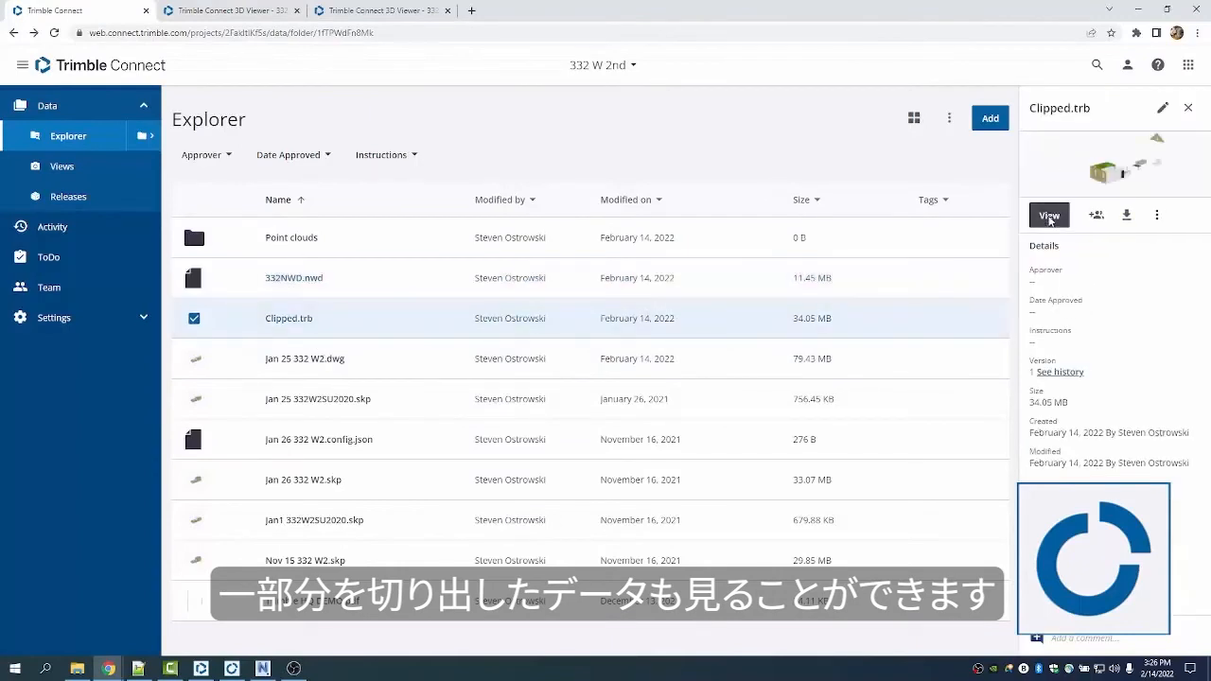
pyautogui.click(1049, 215)
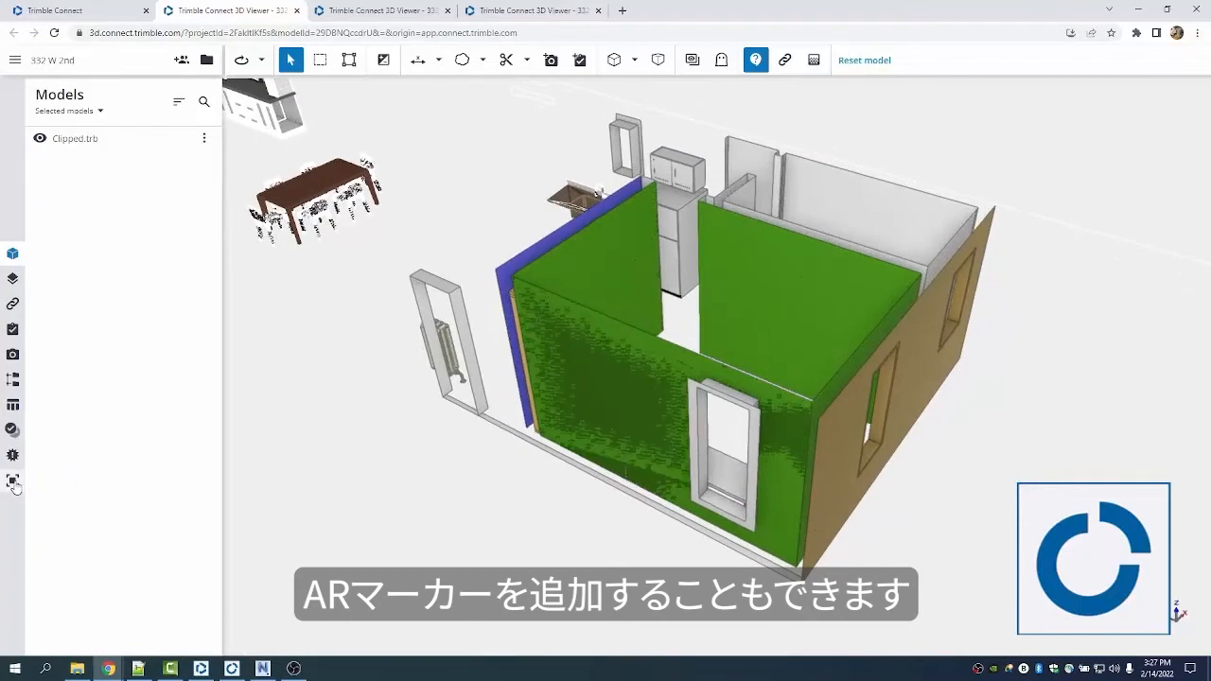
# - Create AR marker Marker-1:Clipped.trb on the room's green wall
pyautogui.click(13, 481)
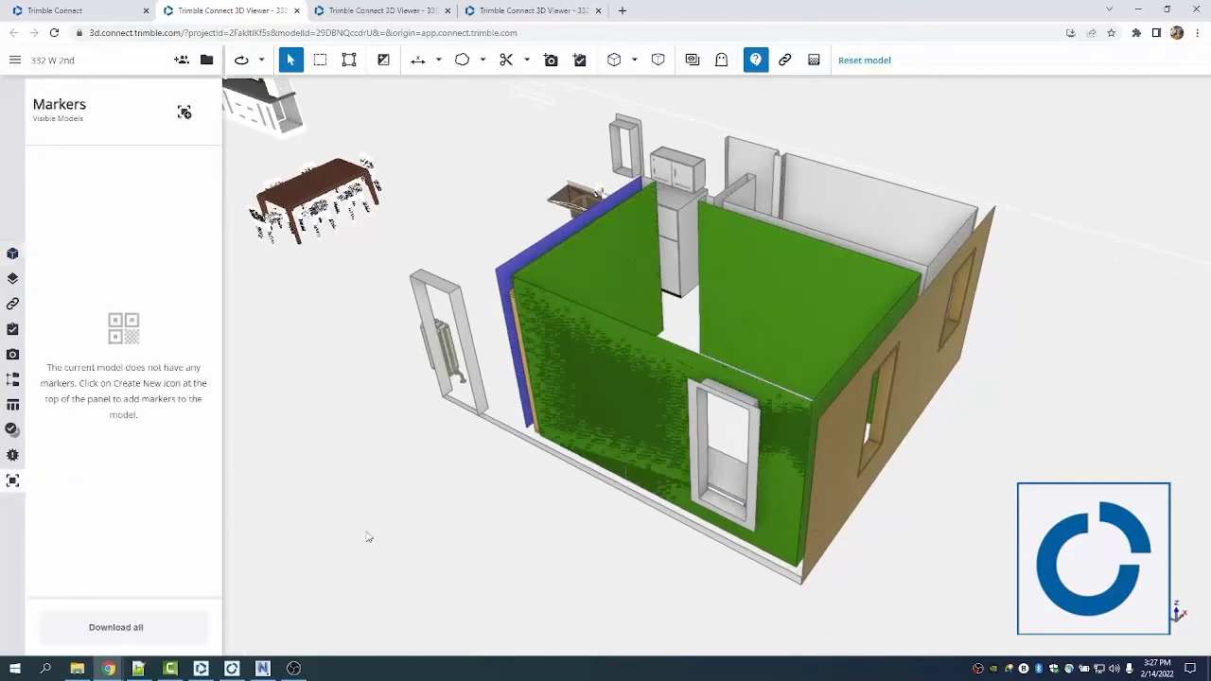
pyautogui.click(184, 111)
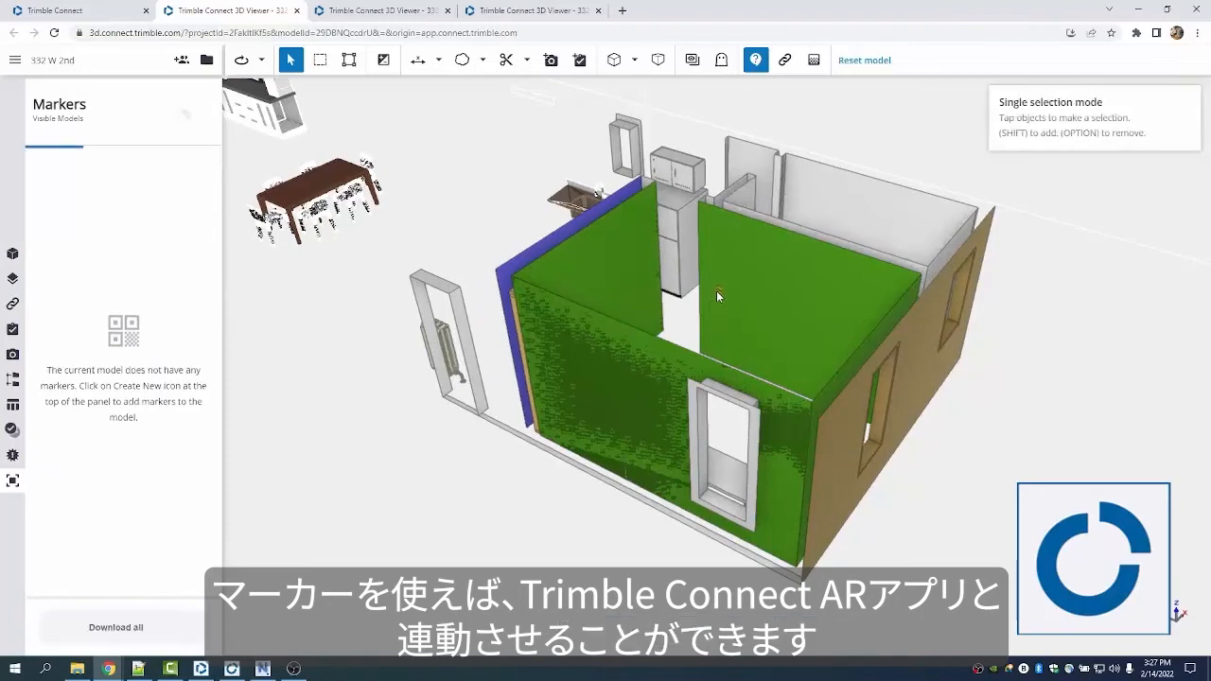
pyautogui.click(185, 112)
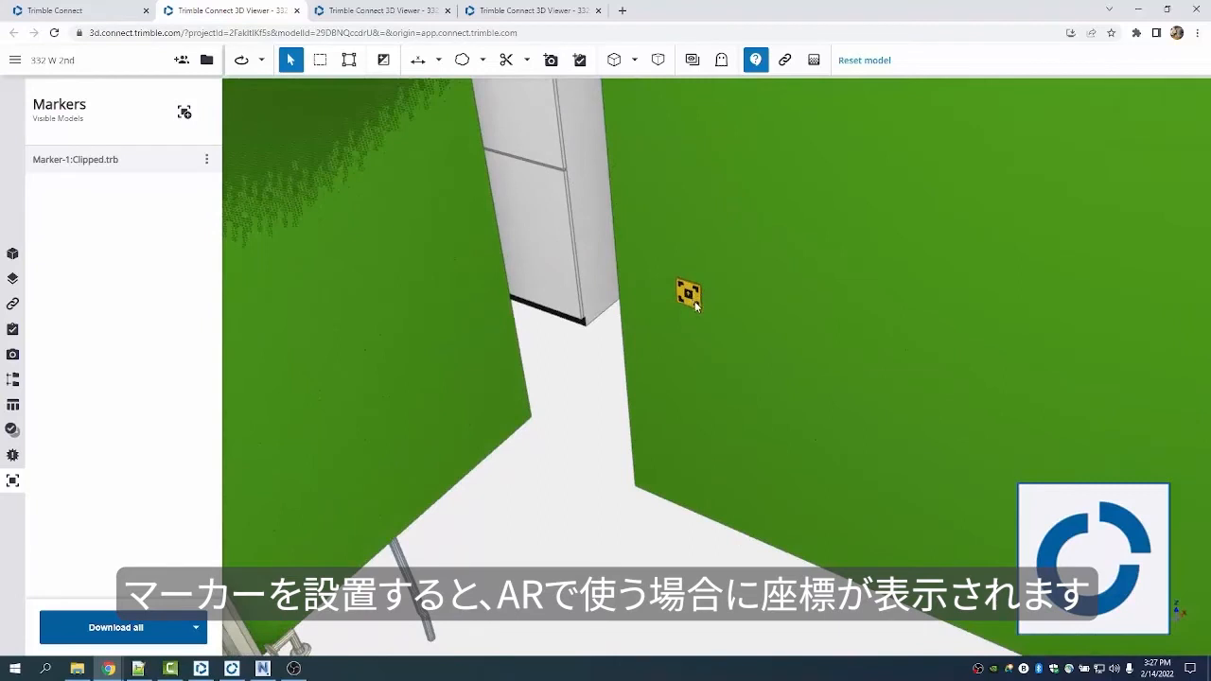
pyautogui.moveTo(167, 245)
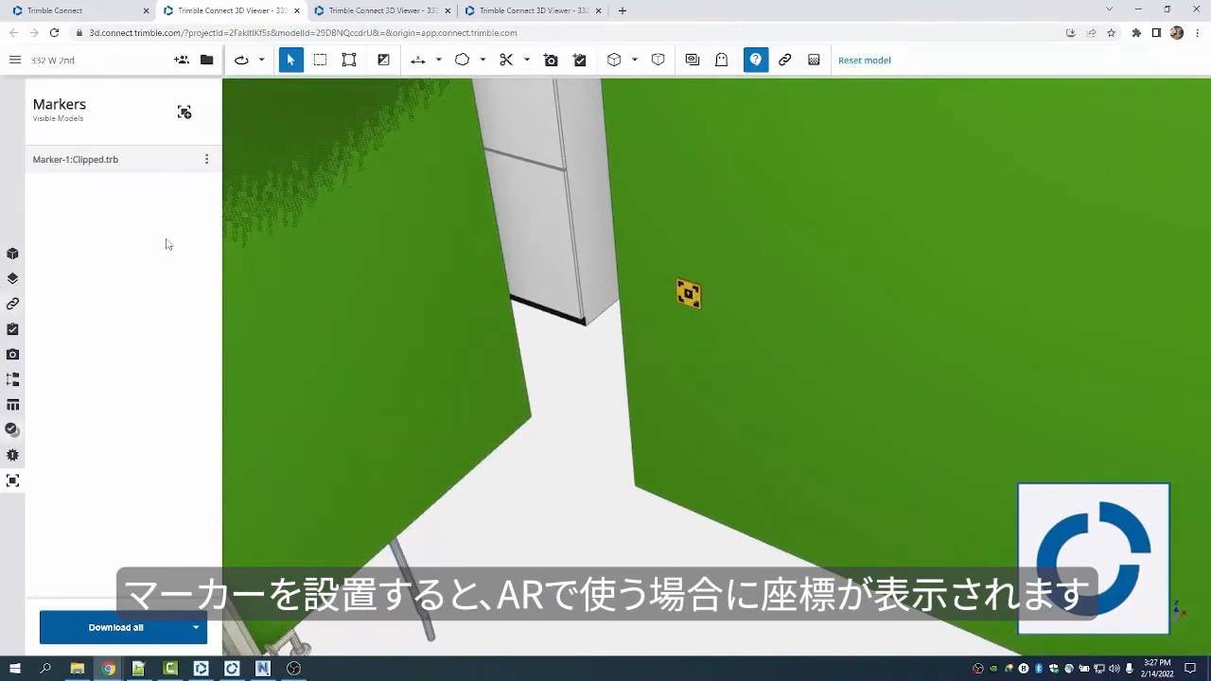
pyautogui.click(416, 60)
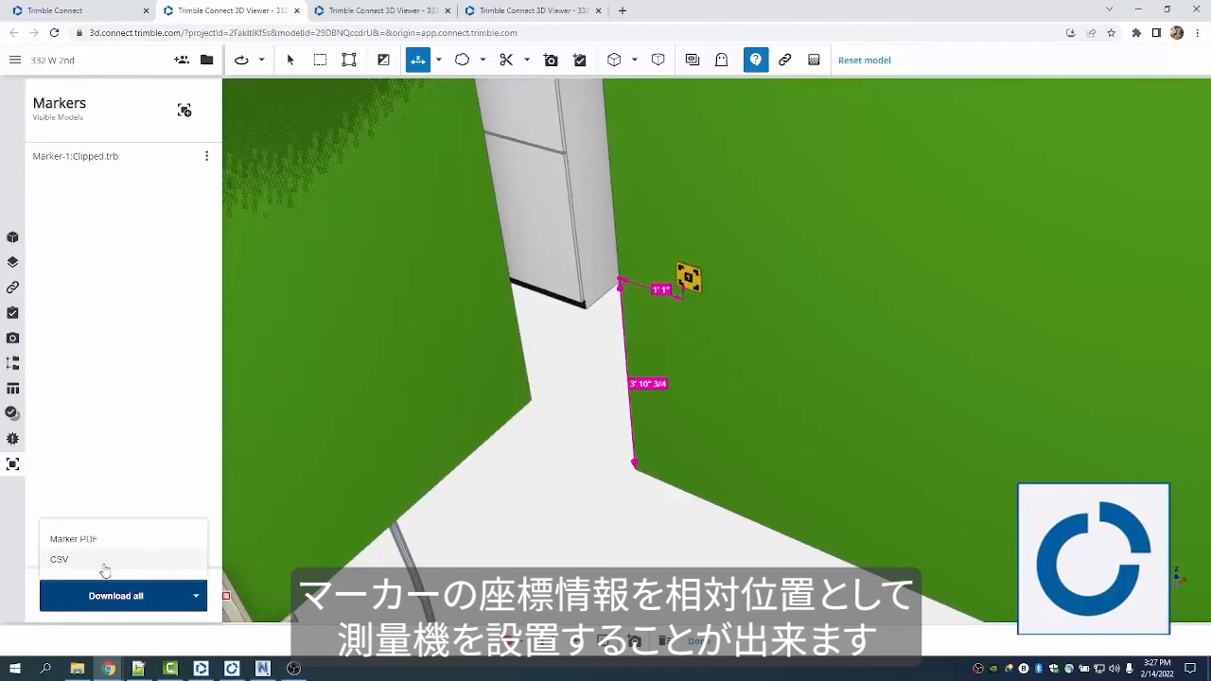
pyautogui.moveTo(104, 569)
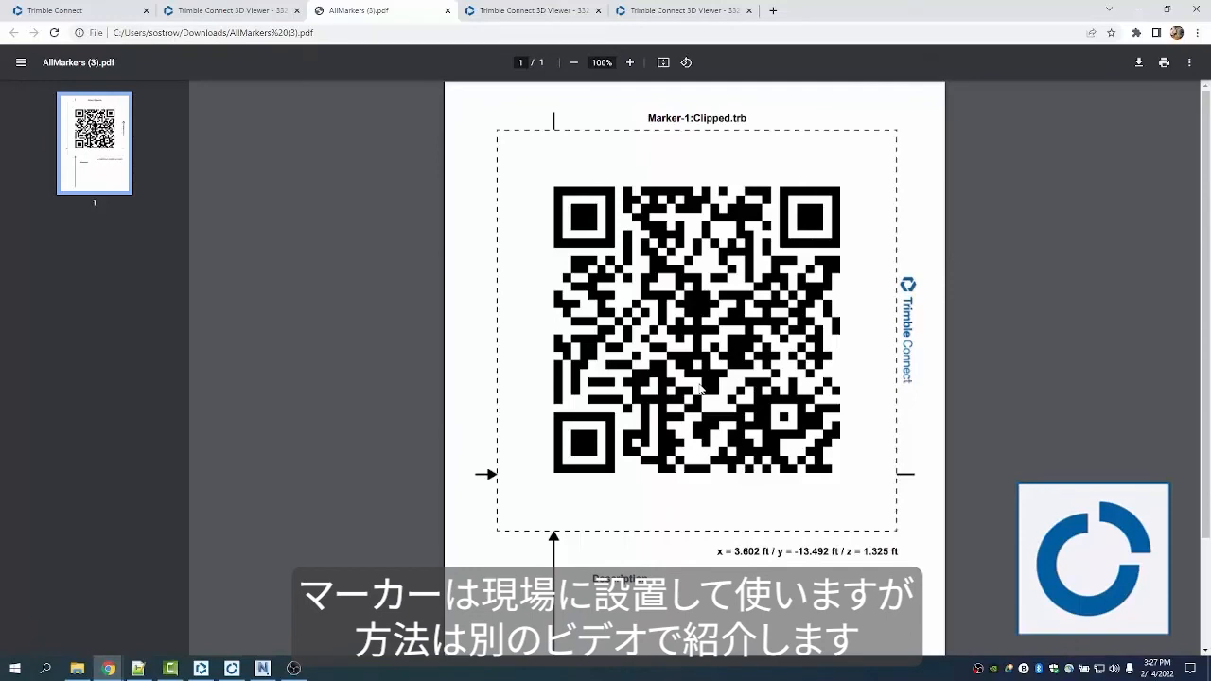
pyautogui.moveTo(725, 338)
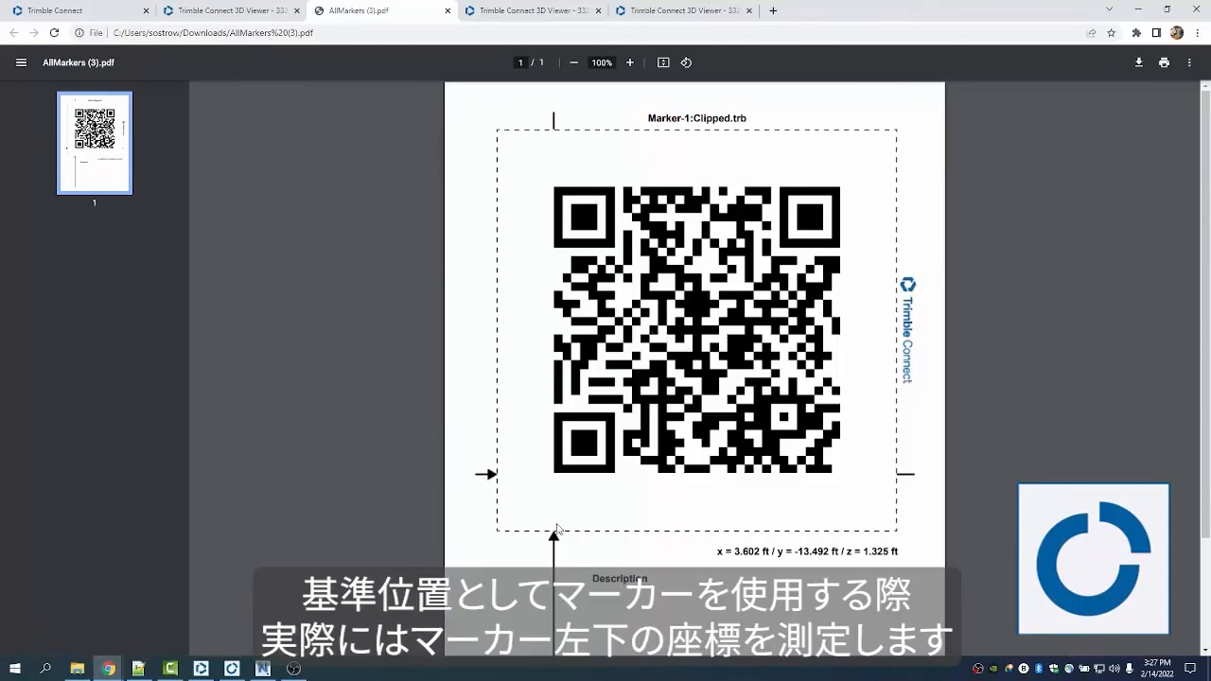
pyautogui.moveTo(506, 511)
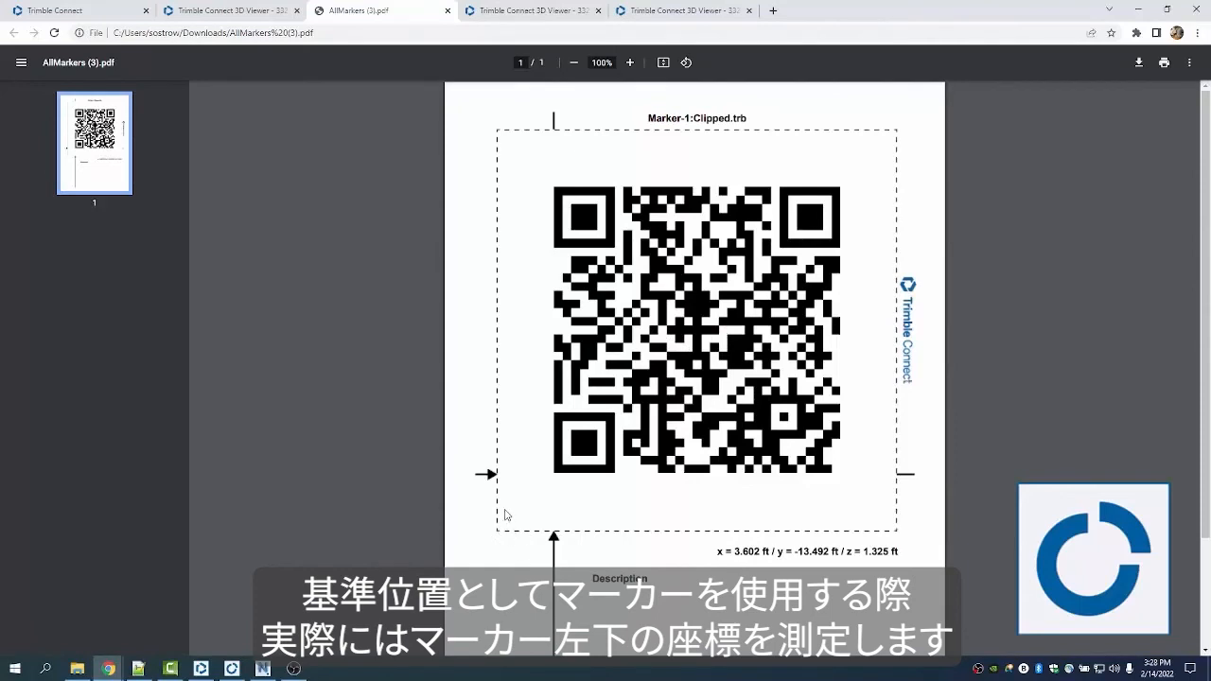
pyautogui.moveTo(566, 436)
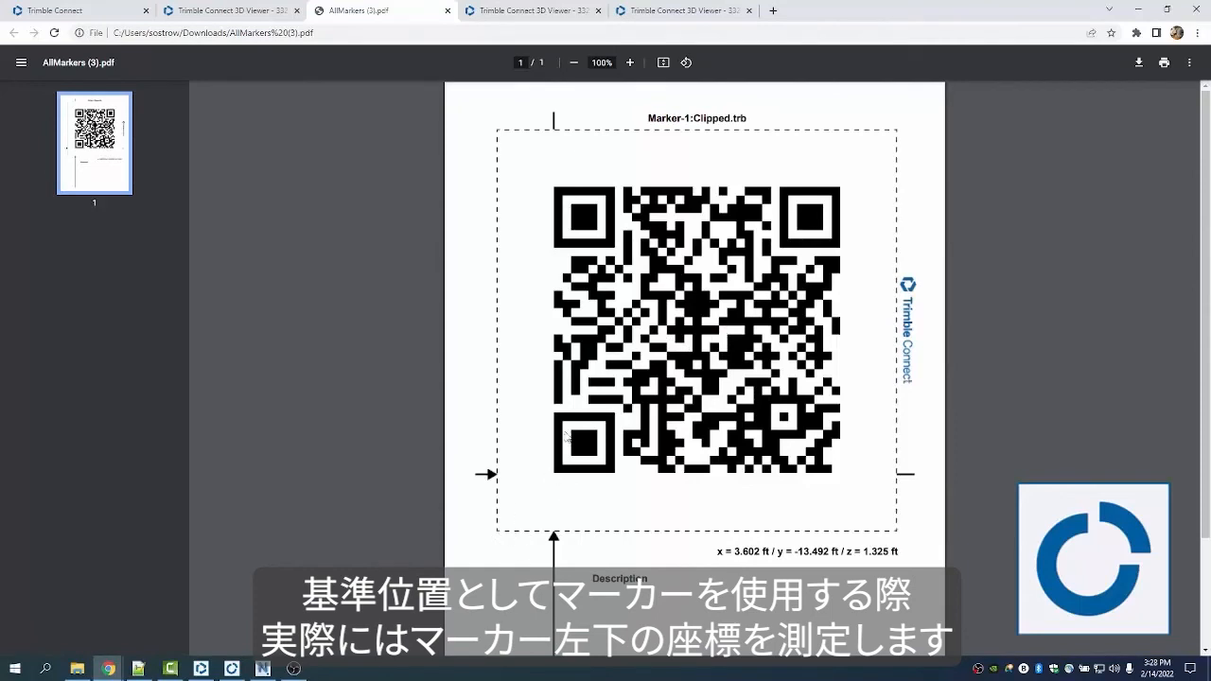
pyautogui.moveTo(802, 454)
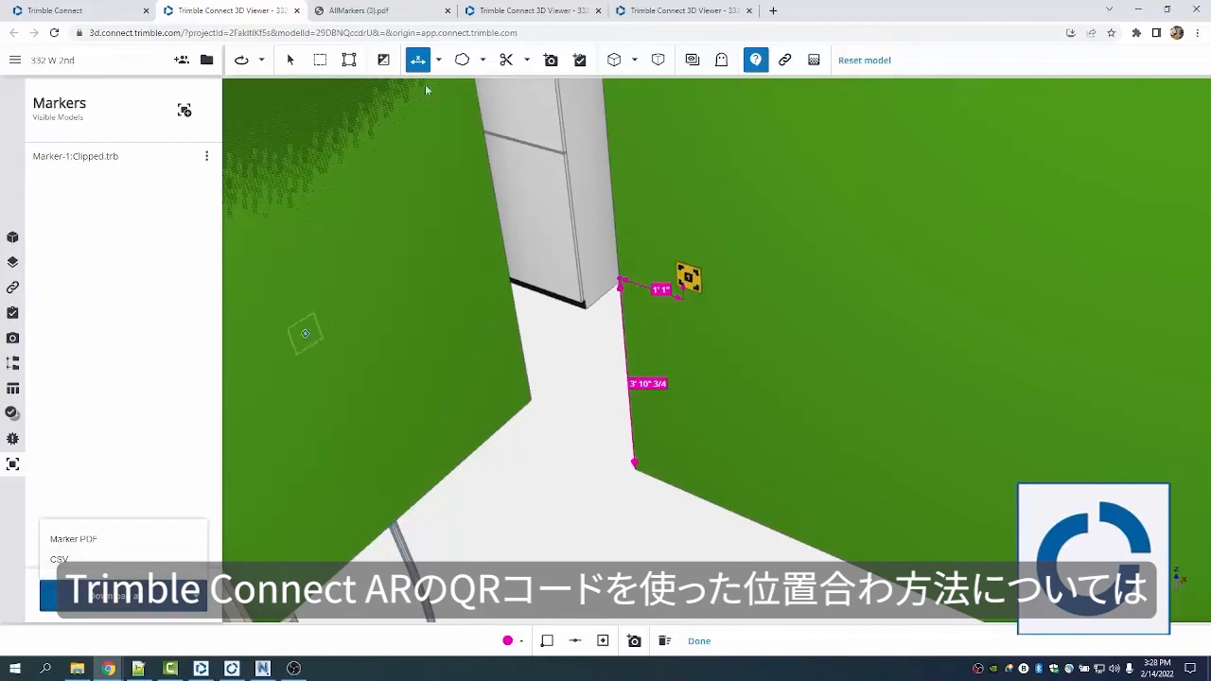
pyautogui.click(379, 11)
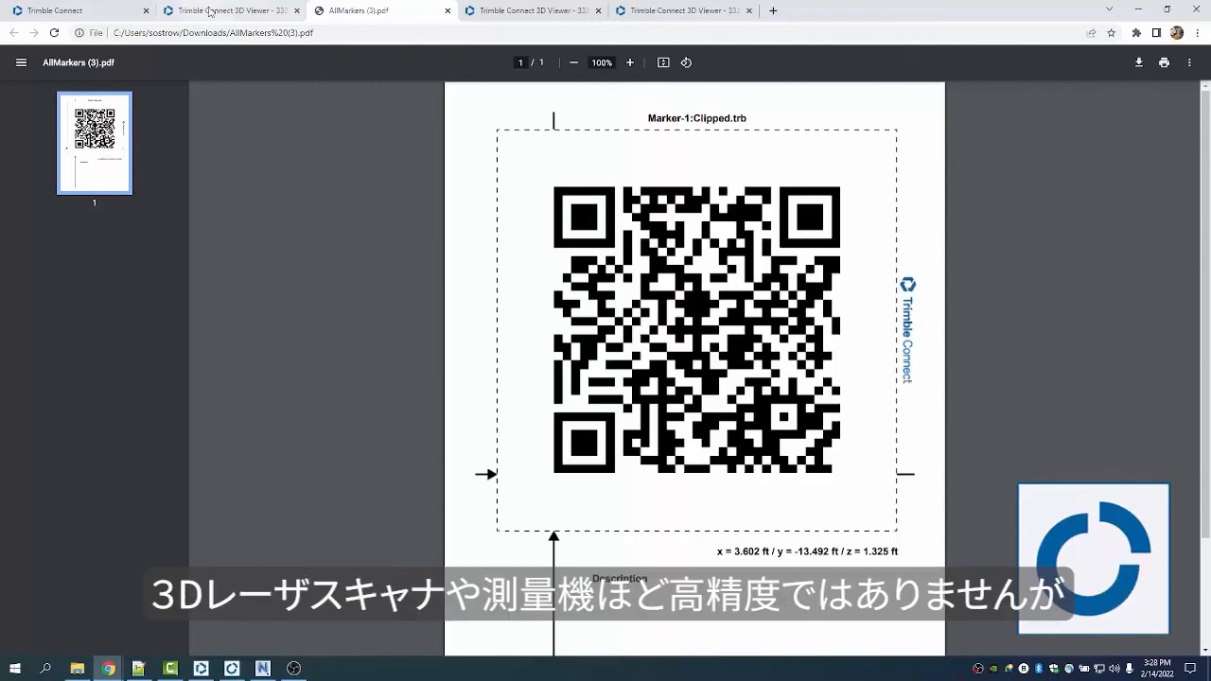
pyautogui.click(224, 11)
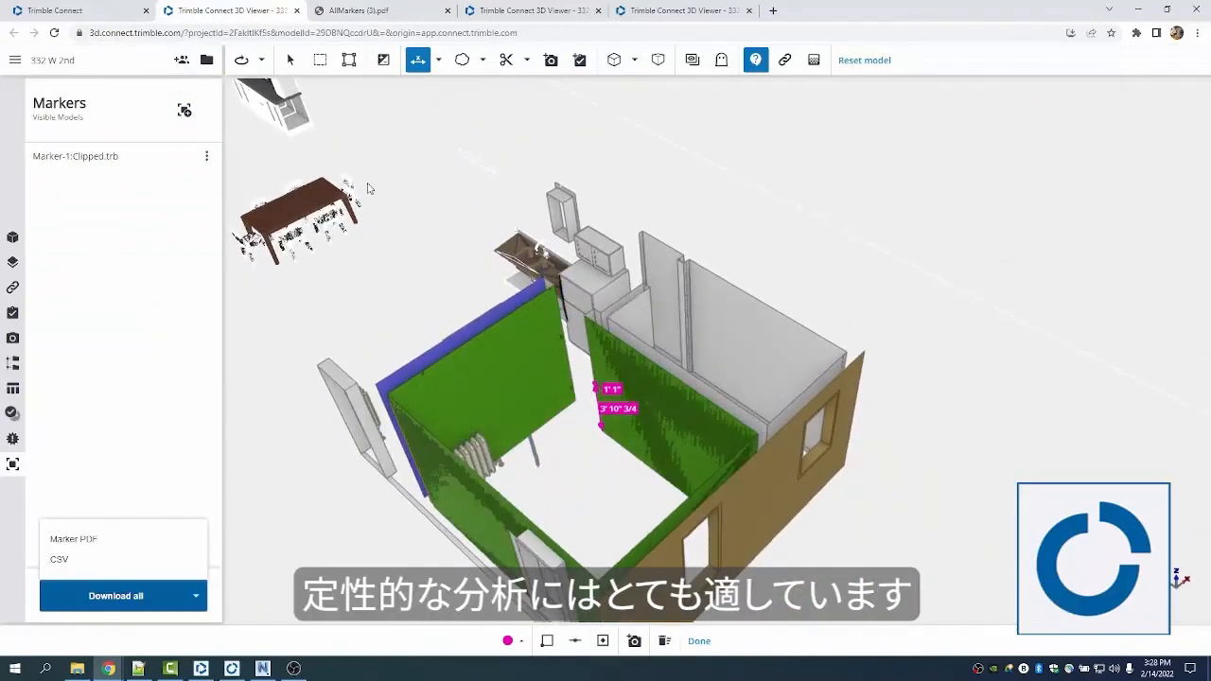
pyautogui.moveTo(381, 140)
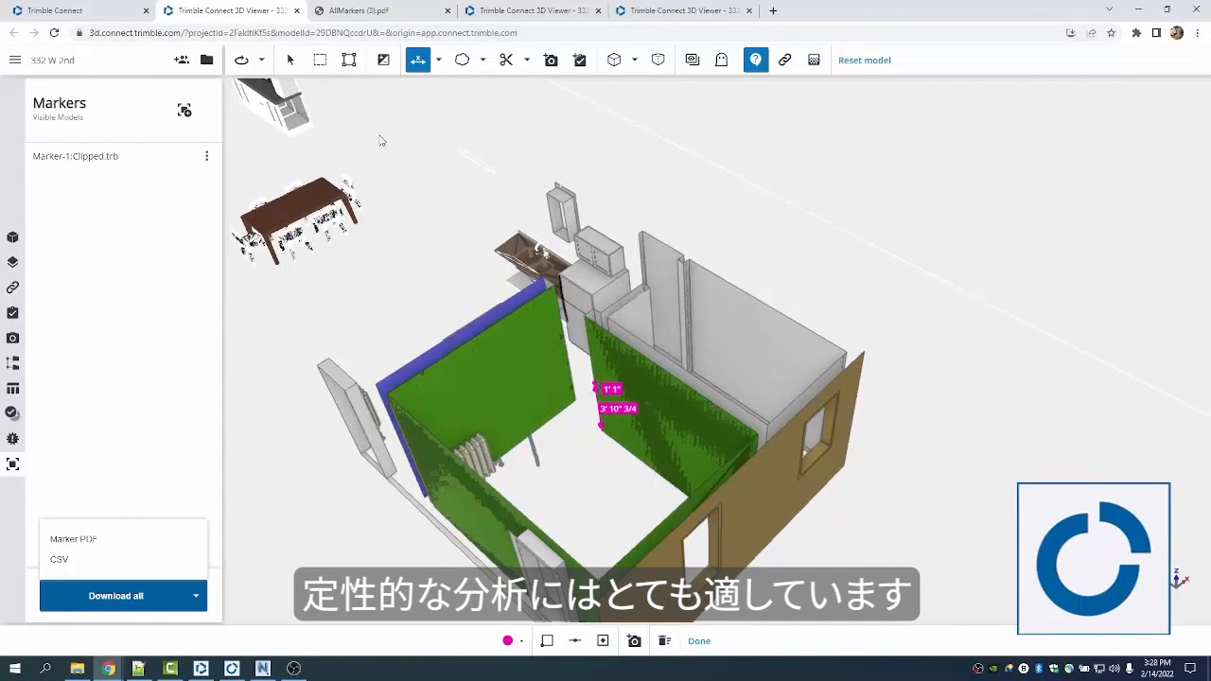